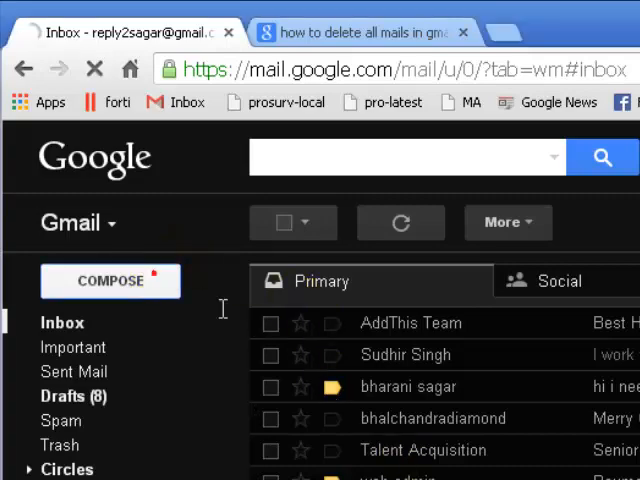
# Start a new message so an empty draft appears above the signature
pyautogui.click(111, 281)
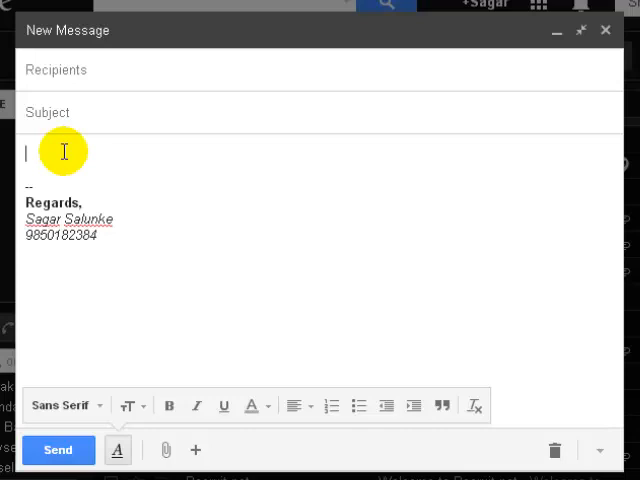
# Write 'you have to come to london' in the body and select the word london
pyautogui.write('you')
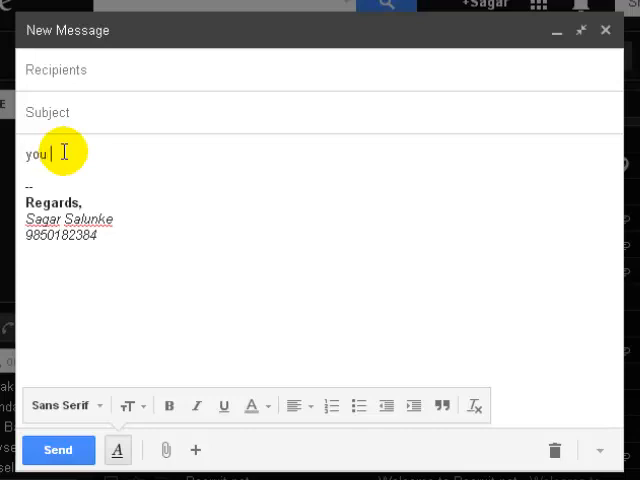
pyautogui.write('have to')
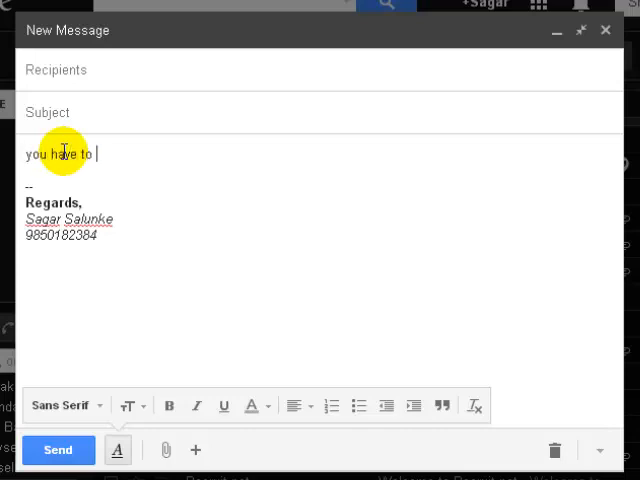
pyautogui.write('come to')
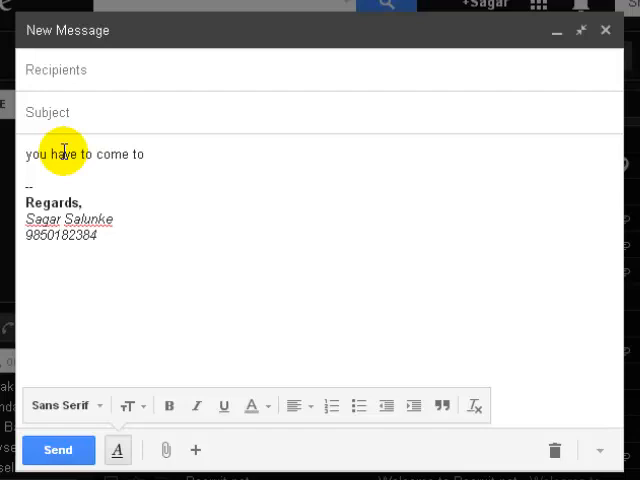
pyautogui.write('london')
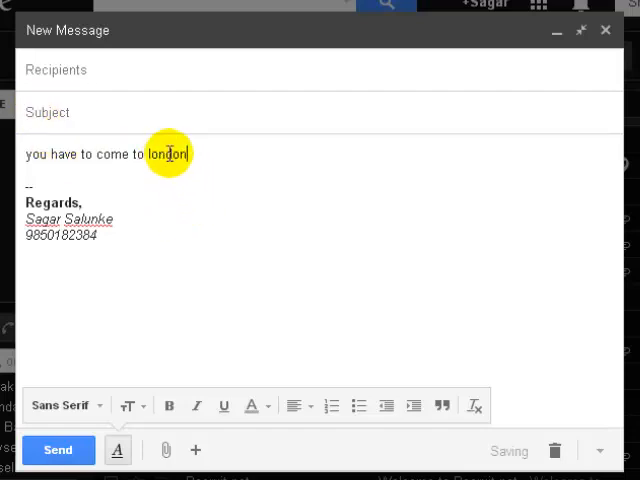
pyautogui.doubleClick(167, 154)
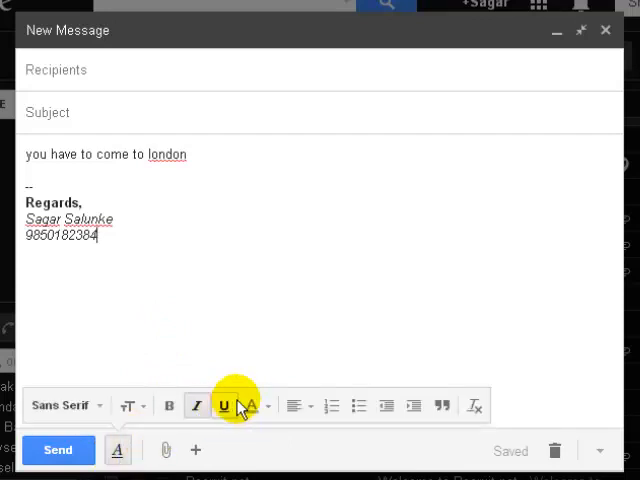
pyautogui.moveTo(253, 405)
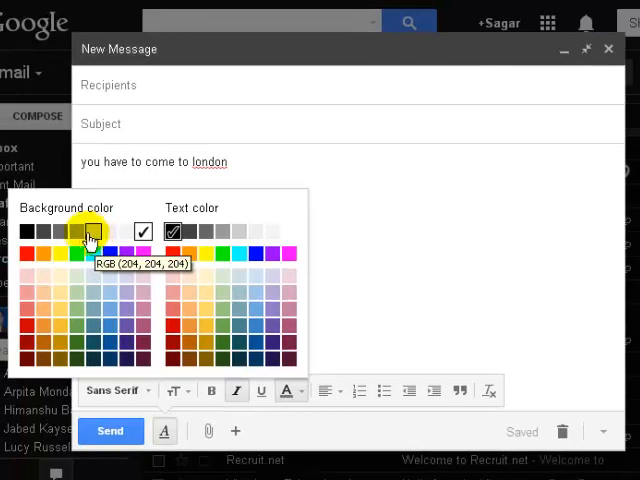
pyautogui.moveTo(63, 253)
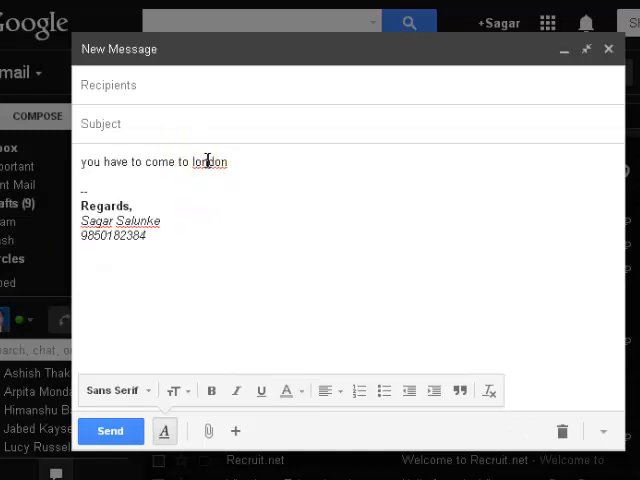
# Give the selected word london a yellow background highlight from the text colour menu
pyautogui.click(287, 390)
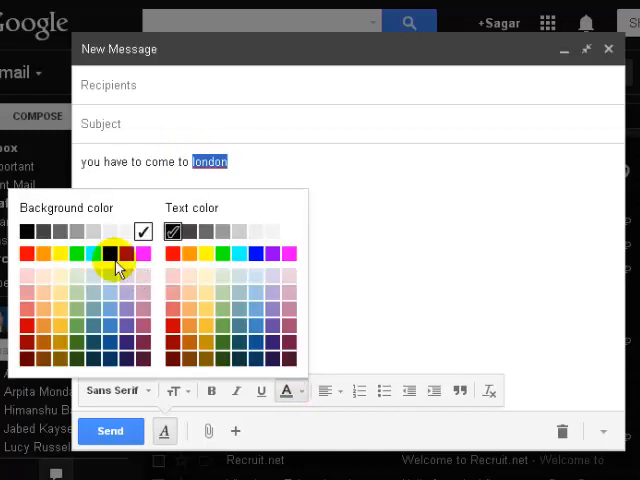
pyautogui.click(110, 262)
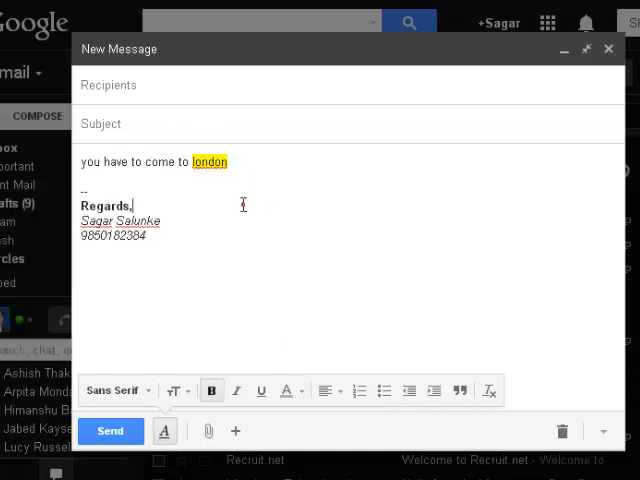
pyautogui.doubleClick(210, 162)
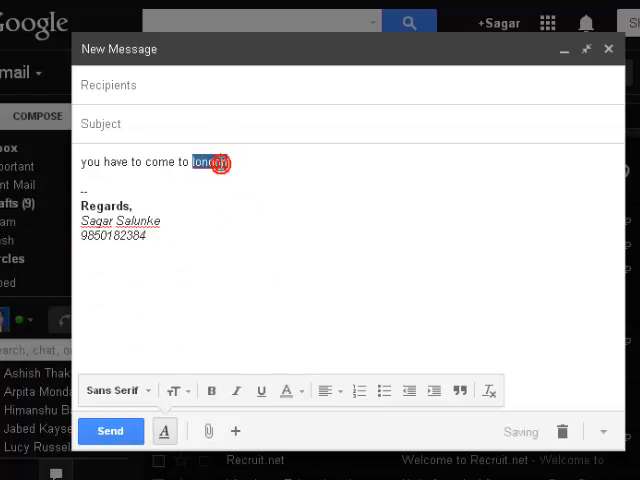